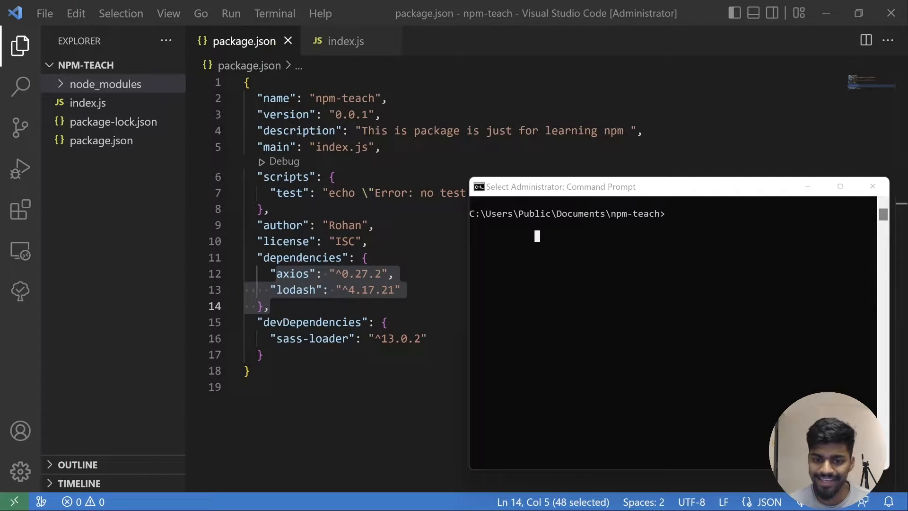
# Step: Run 'npm uninstall lodash' in npm-teach, leaving only axios under dependencies
pyautogui.press('Enter')
pyautogui.write('npm uninstall lodash')
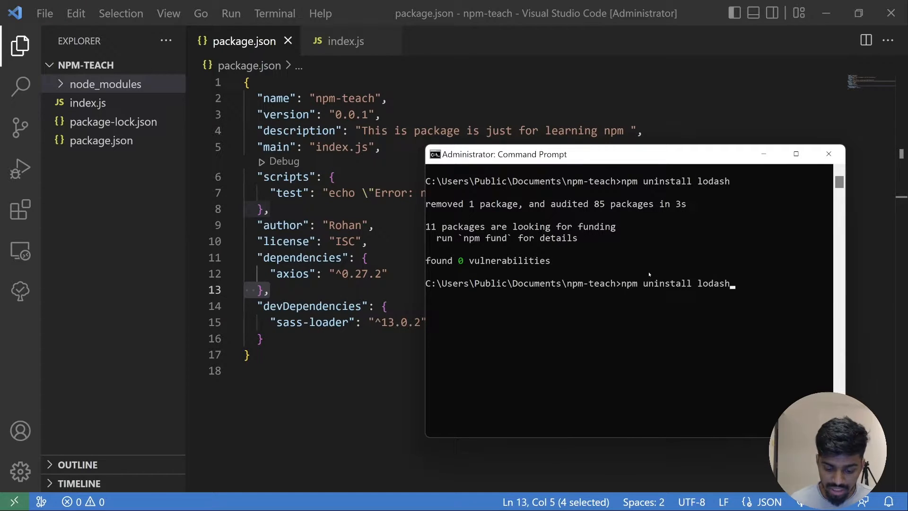
# Step: Clear the console back to a fresh npm-teach prompt
pyautogui.write('--')
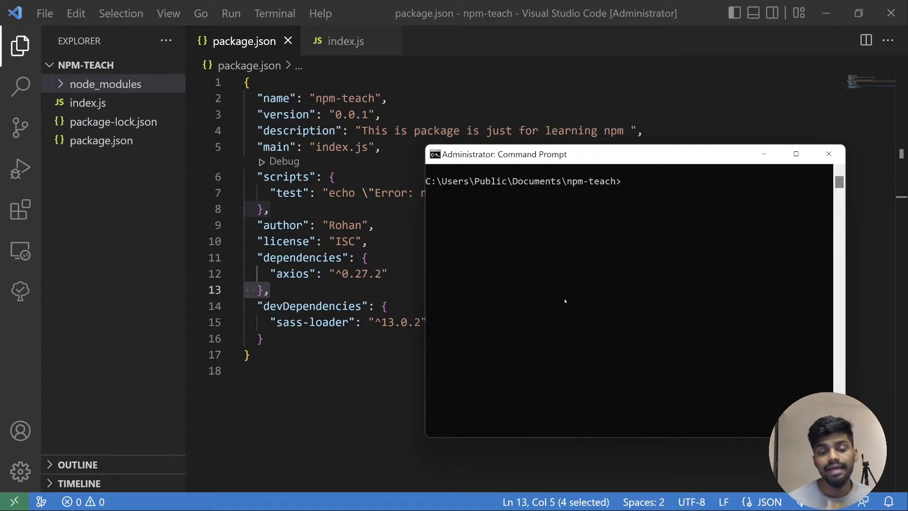
# Step: Enter 'npm i lodash' and 'npm uninstall -g create-react-app' at the prompt without running them
pyautogui.write('npm i lodash')
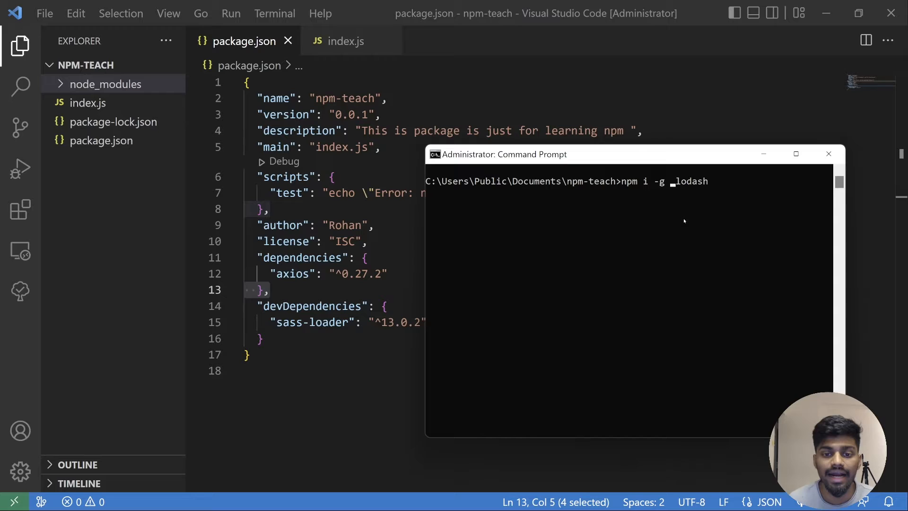
pyautogui.write('npm uninstall -g create-react-app')
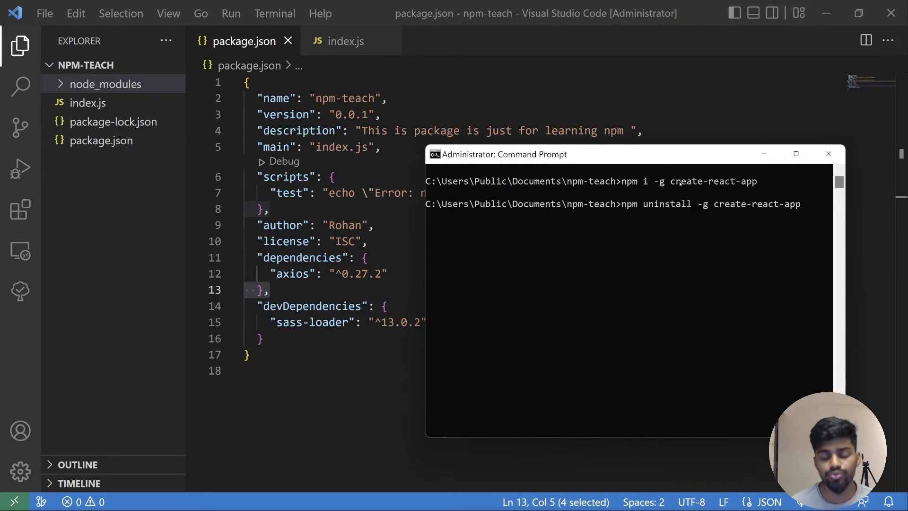